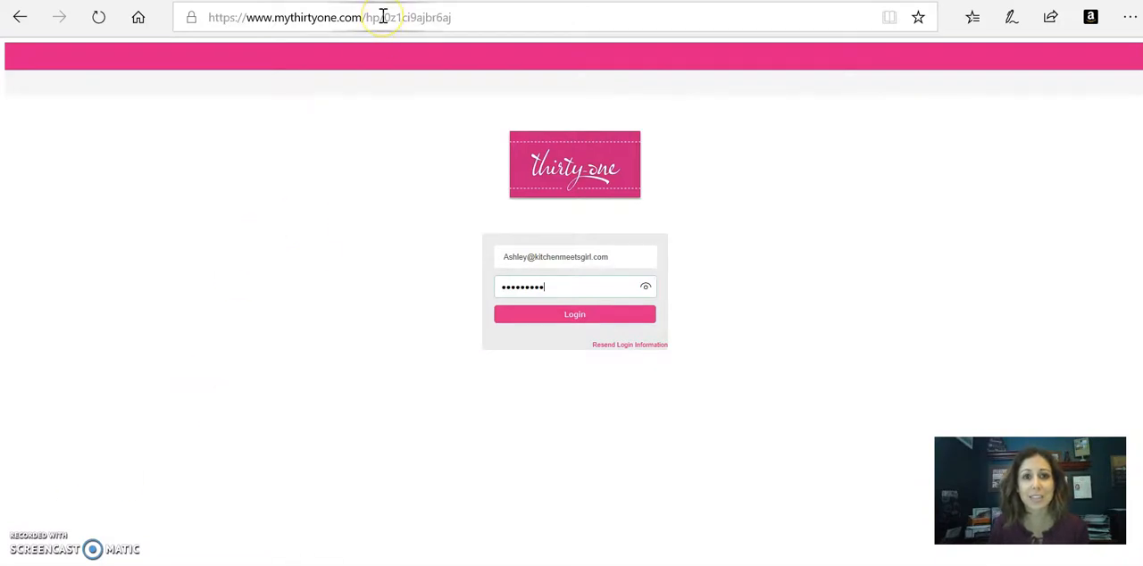
pyautogui.moveTo(592, 258)
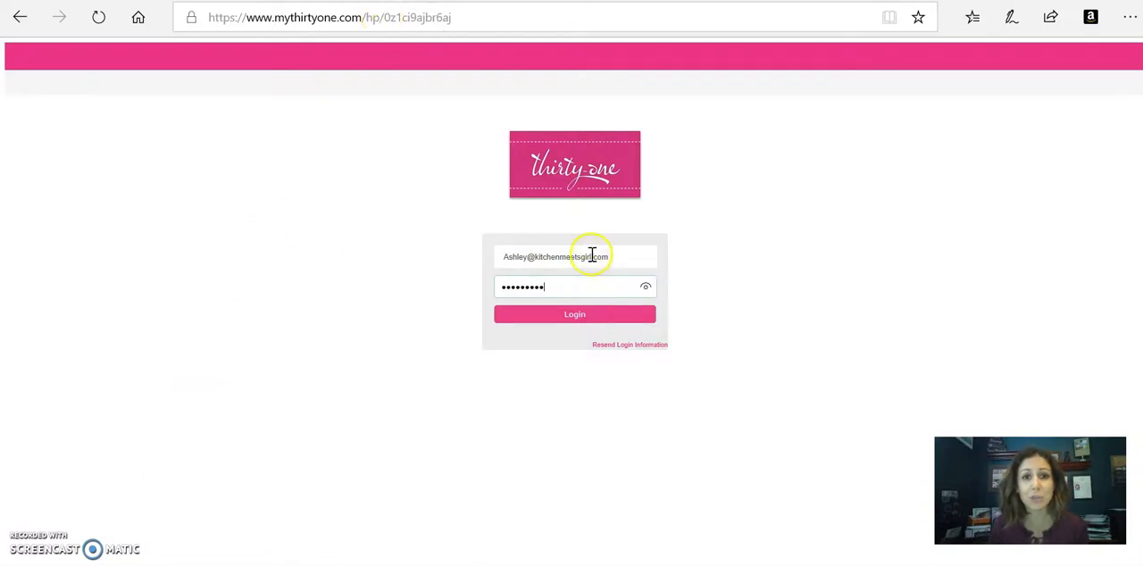
# - Sign in with the hostess email and password, landing on the Christmas club party details
pyautogui.click(575, 314)
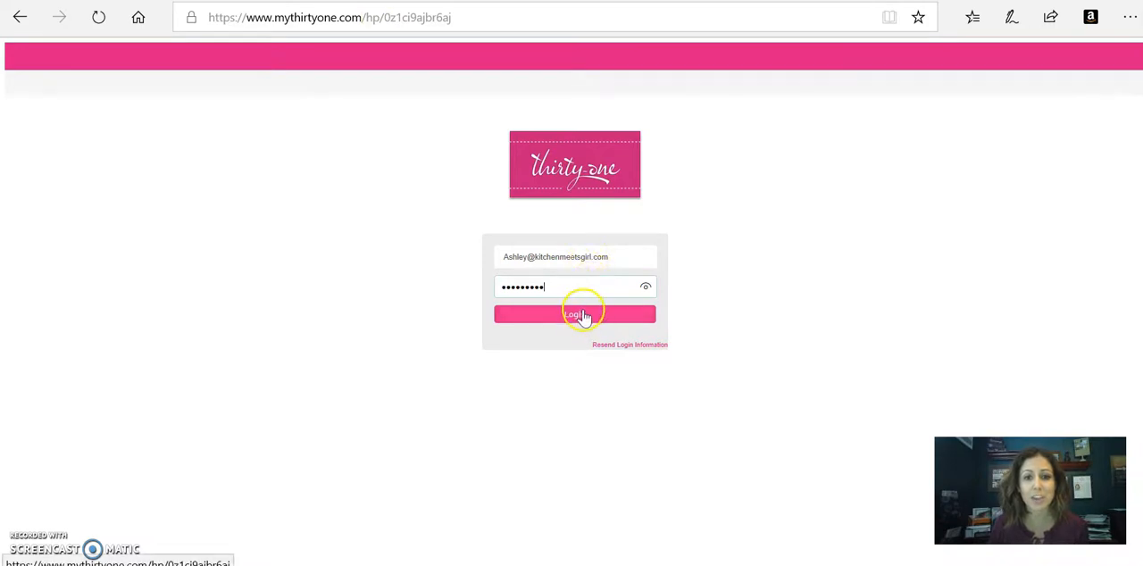
pyautogui.click(575, 314)
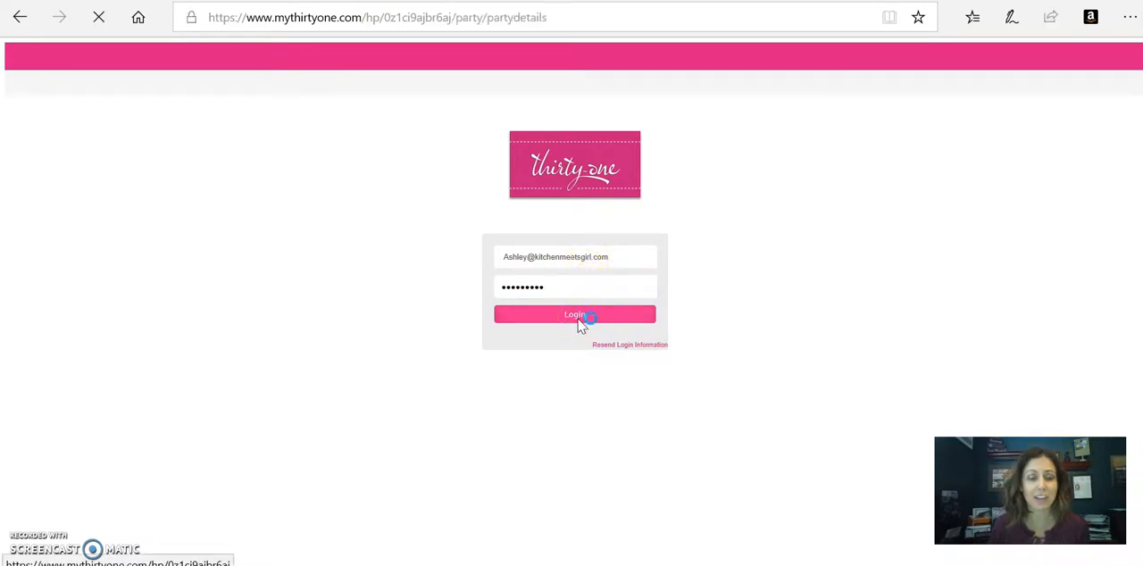
pyautogui.click(575, 315)
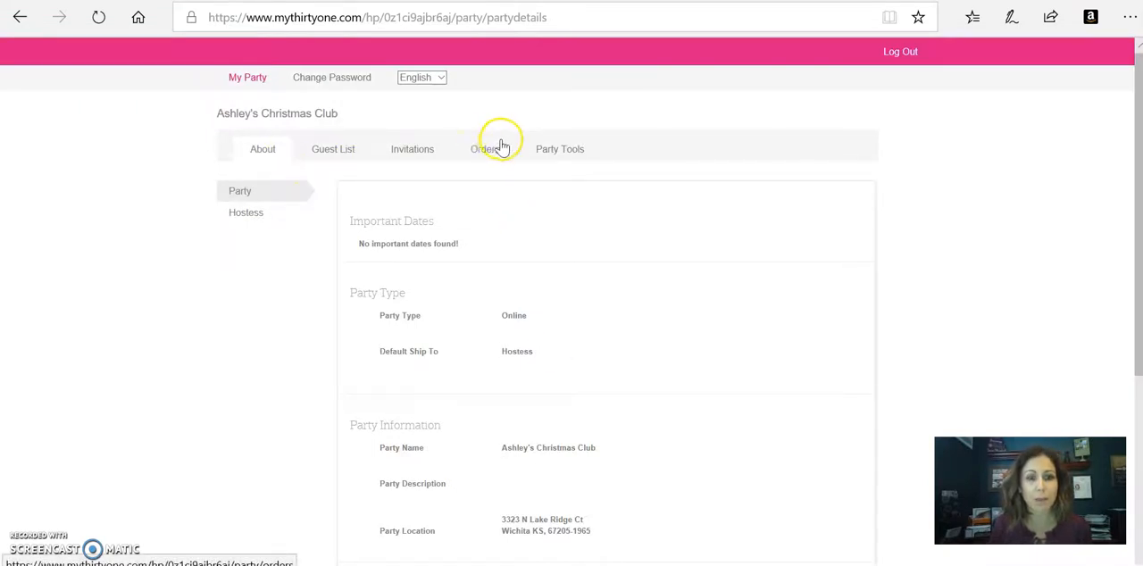
# - View the hostess rewards ($553.97 base, $100.00 credits) from Orders and start a new hostess order
pyautogui.click(486, 150)
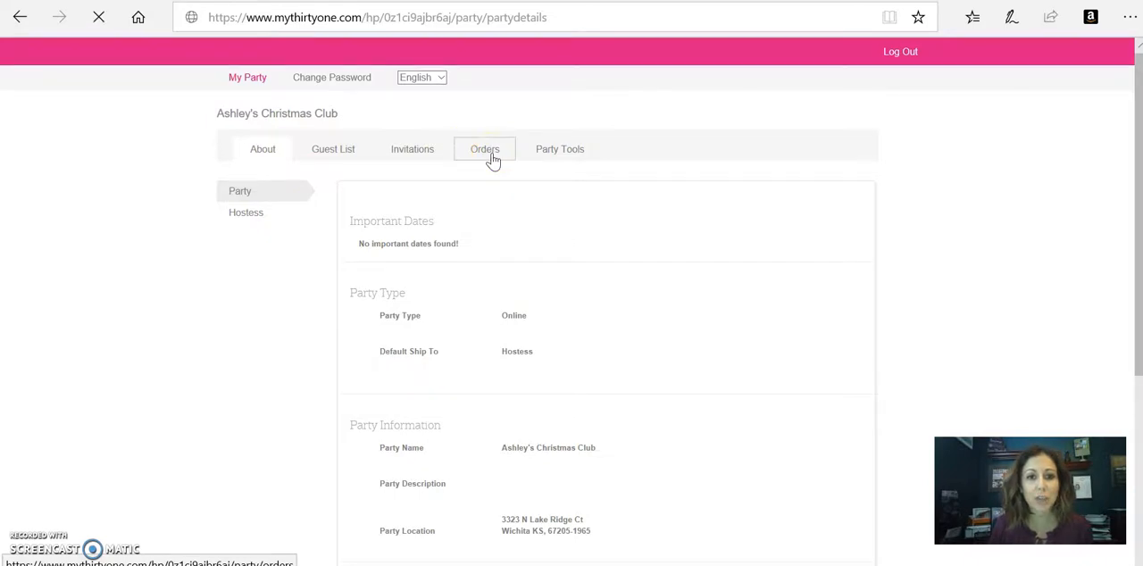
pyautogui.click(485, 150)
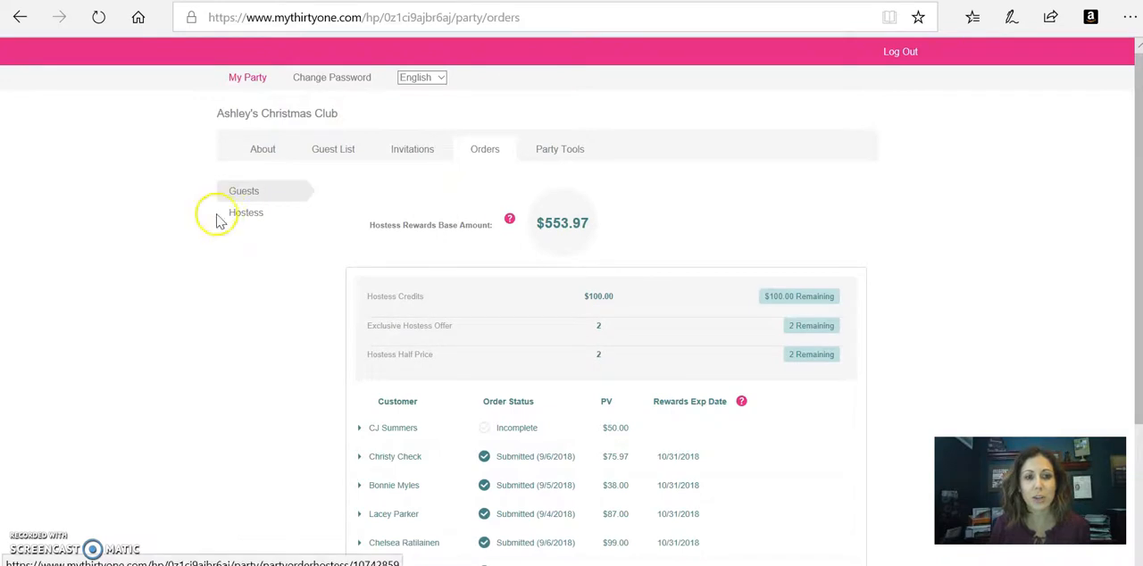
pyautogui.click(246, 212)
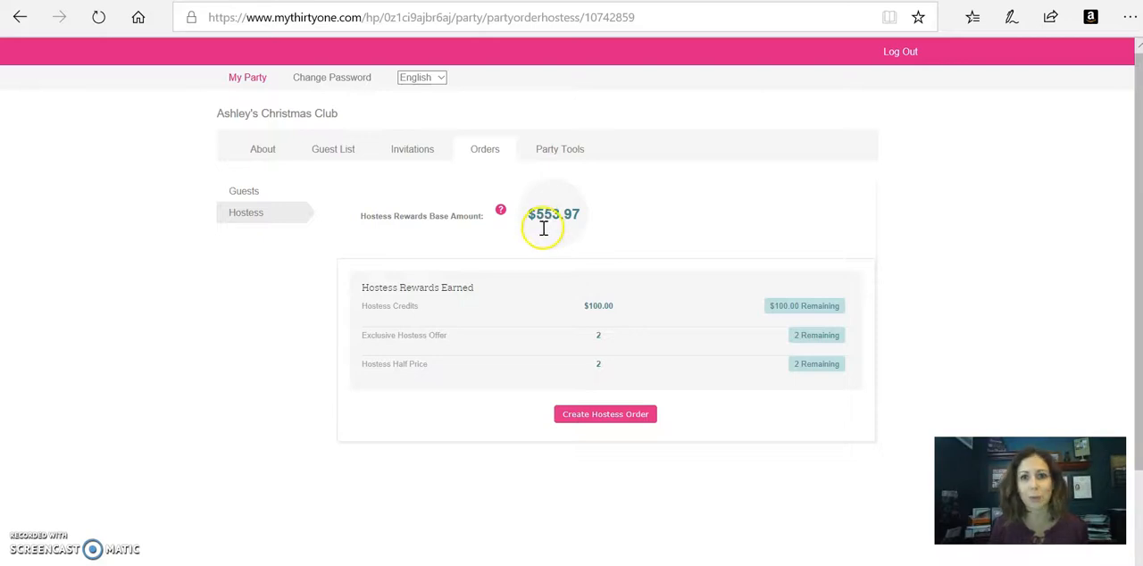
pyautogui.moveTo(768, 310)
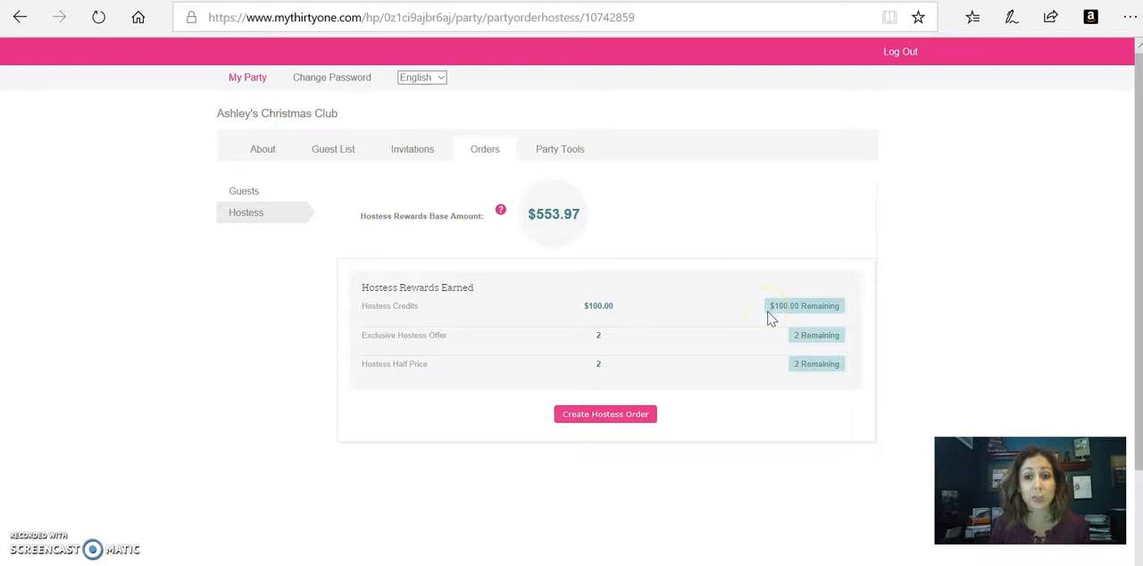
pyautogui.moveTo(777, 348)
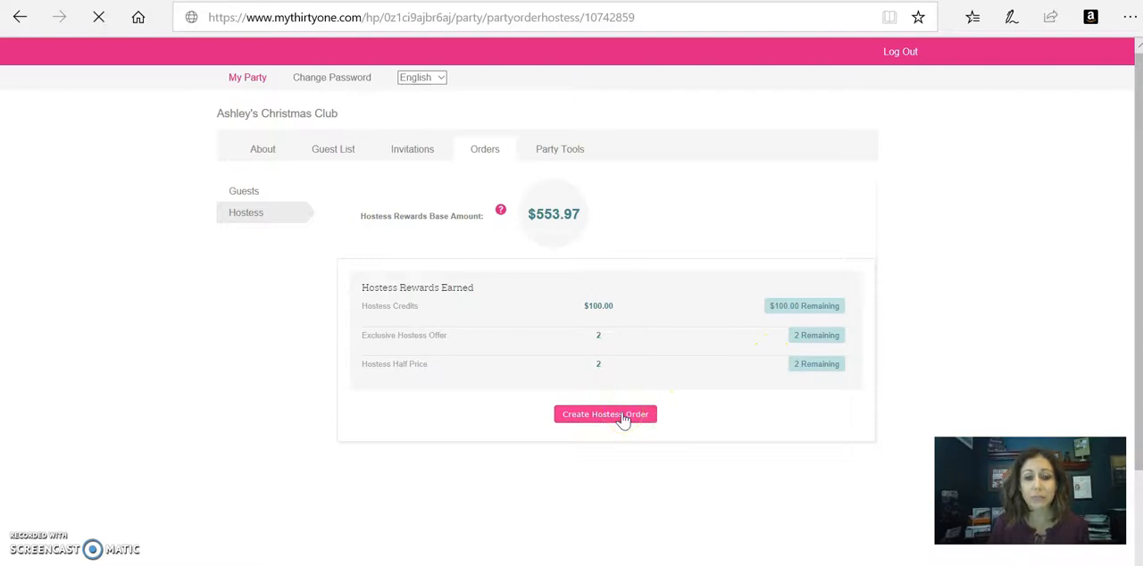
pyautogui.click(605, 415)
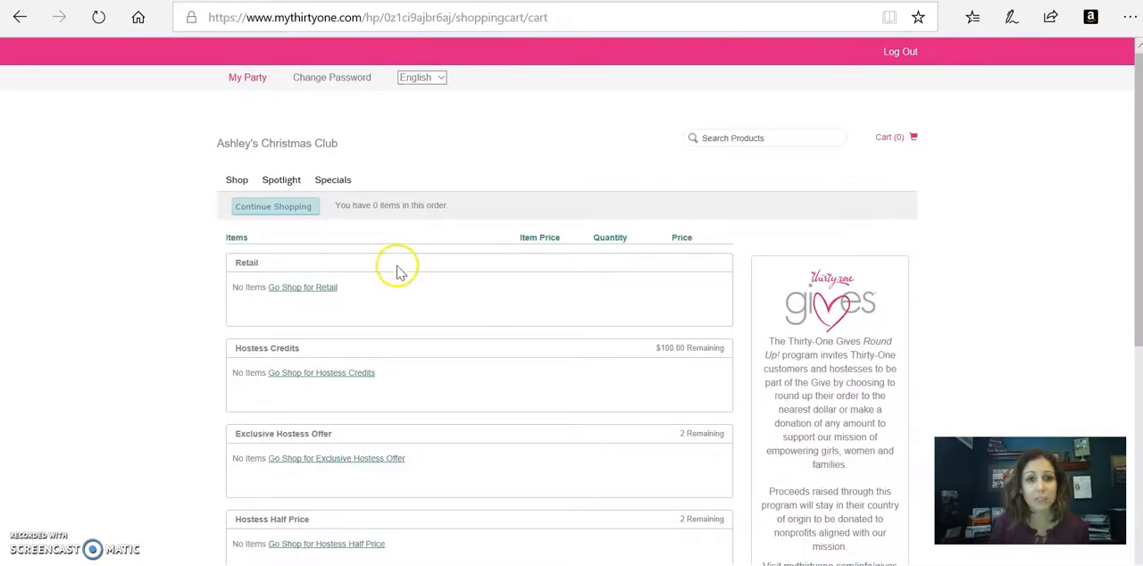
pyautogui.moveTo(320, 297)
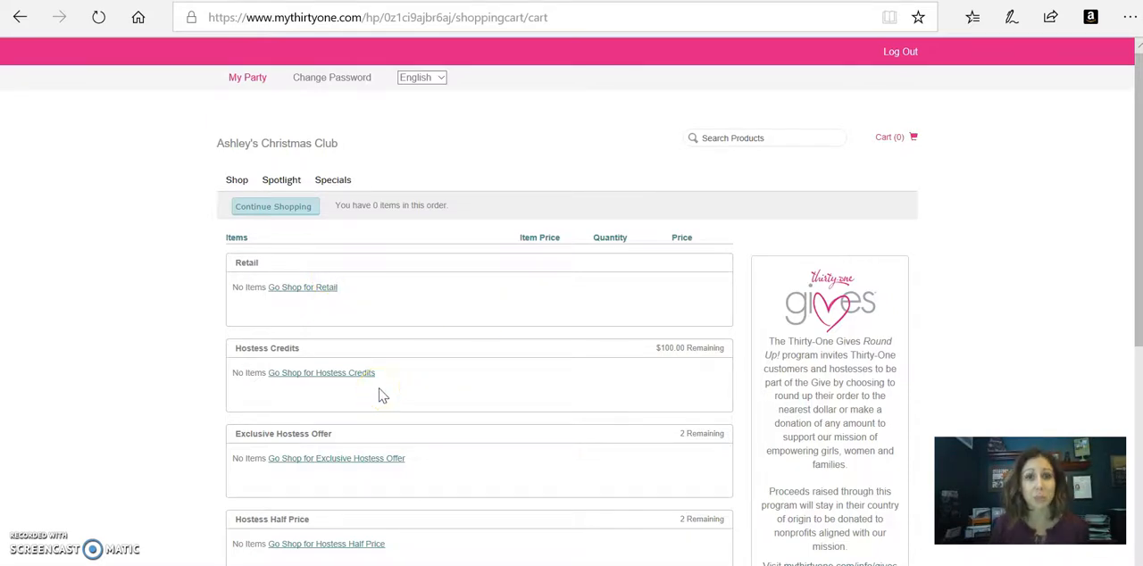
# - Go shop for hostess credit items and bring up the 2 Cylinders - Multi product page
pyautogui.scroll(-3)
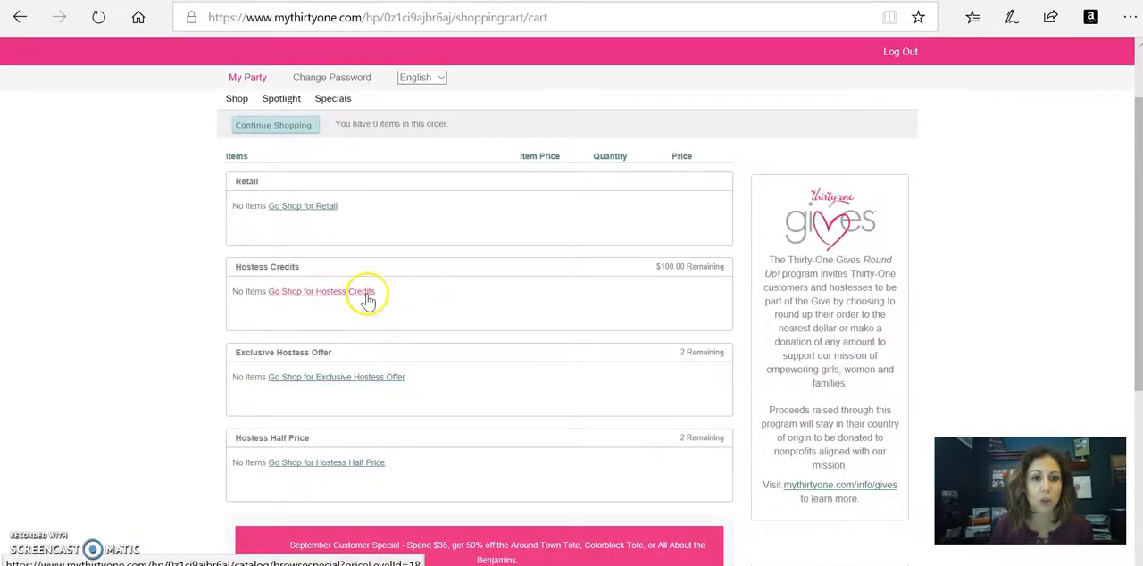
pyautogui.click(321, 291)
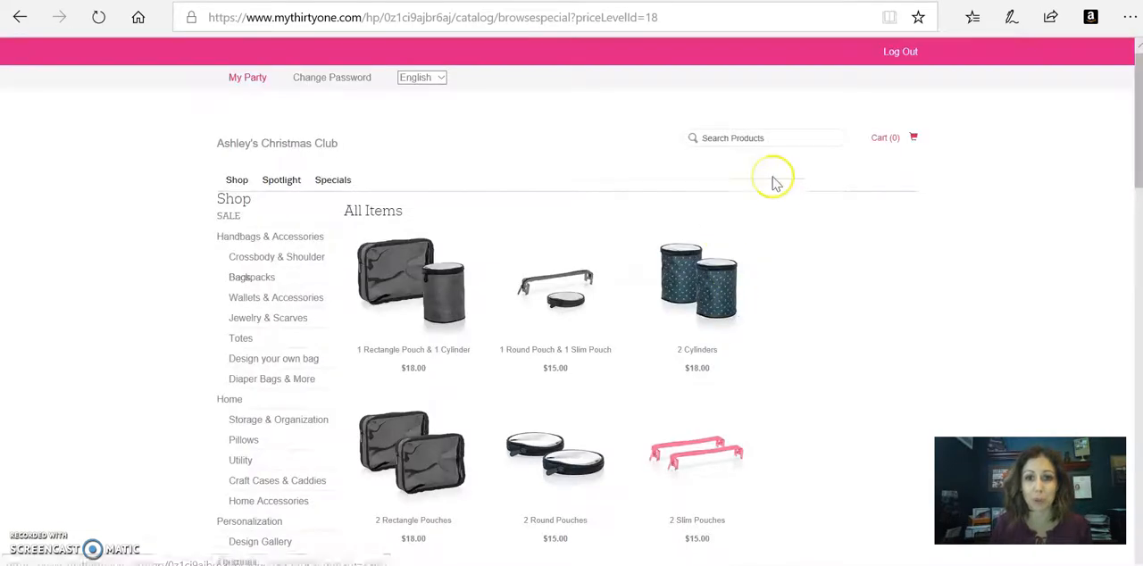
pyautogui.click(696, 284)
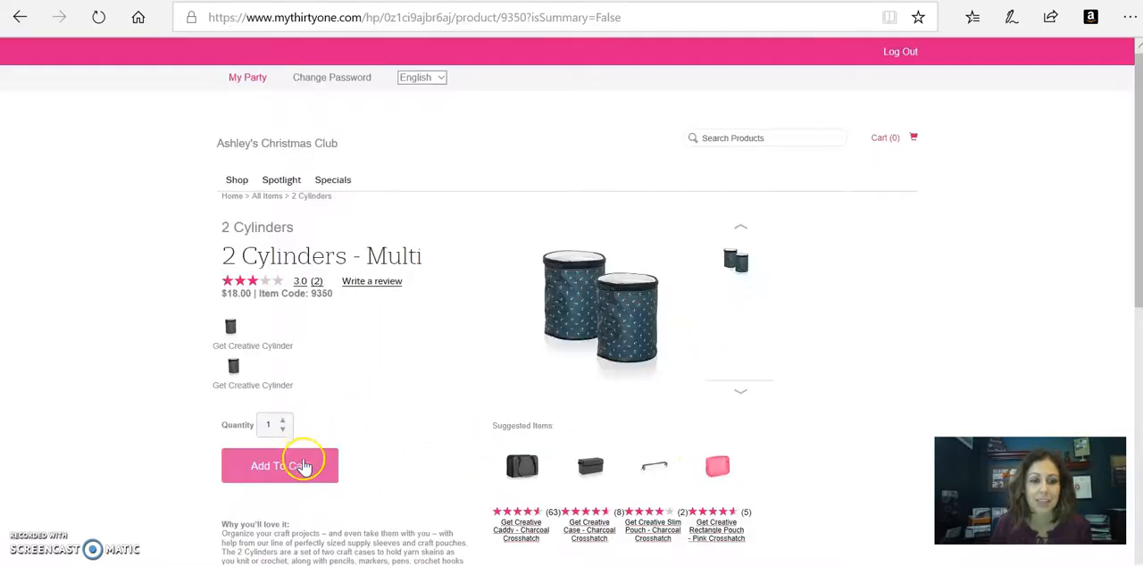
# - Add the 2 Cylinders in Pink Crosshatch priced with Hostess Credit so it costs $0.00
pyautogui.click(279, 464)
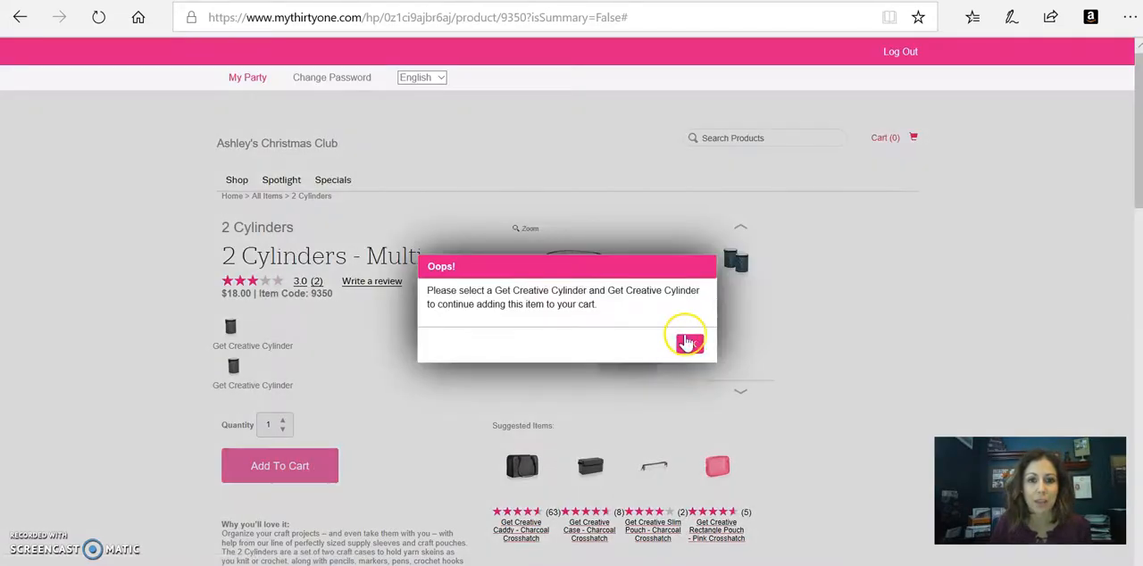
pyautogui.click(688, 343)
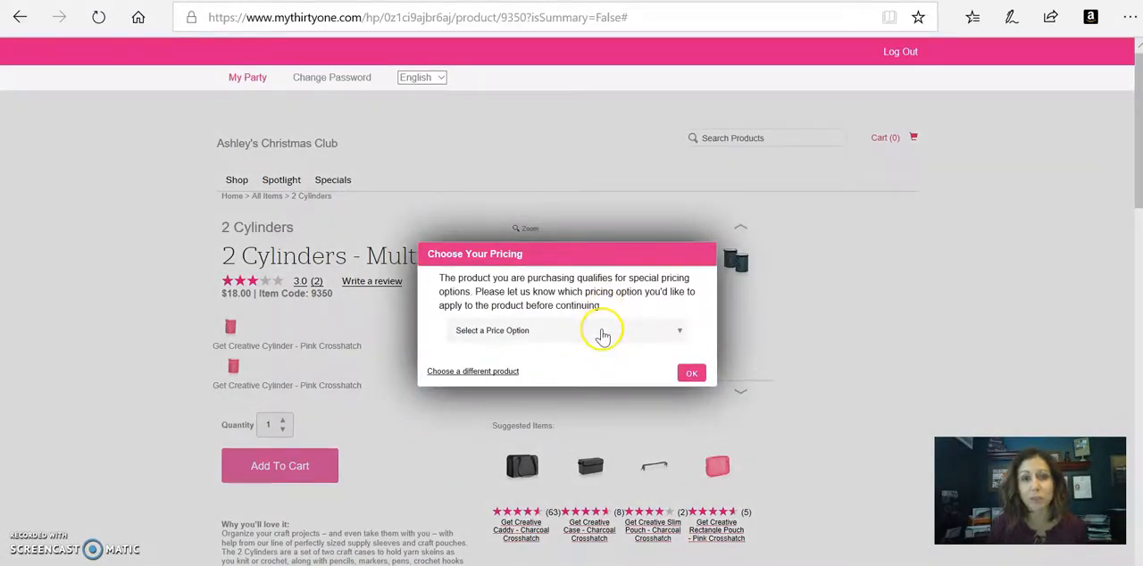
pyautogui.moveTo(593, 347)
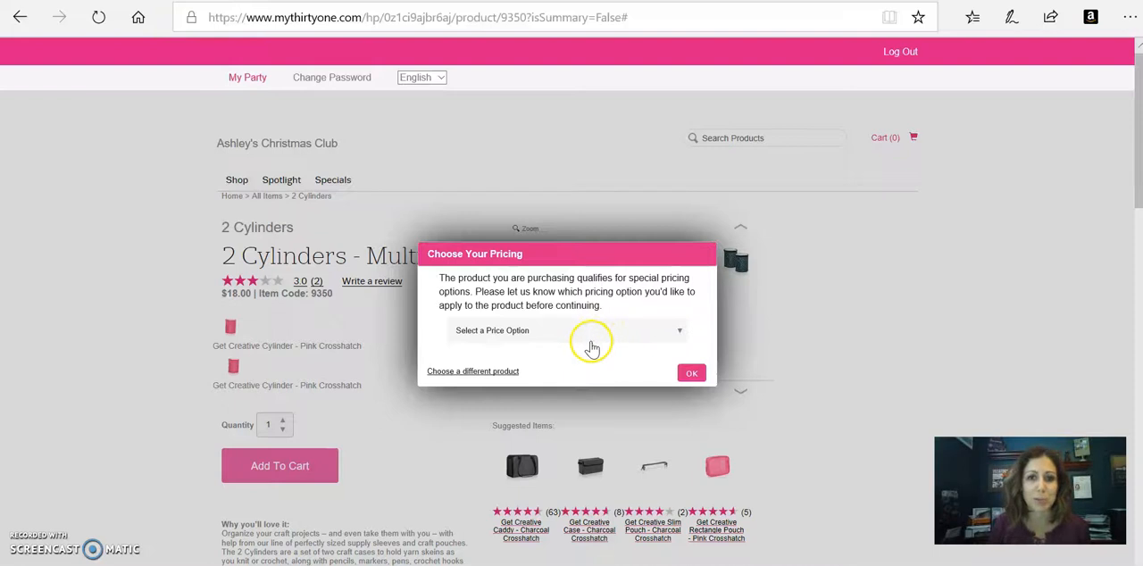
pyautogui.click(568, 330)
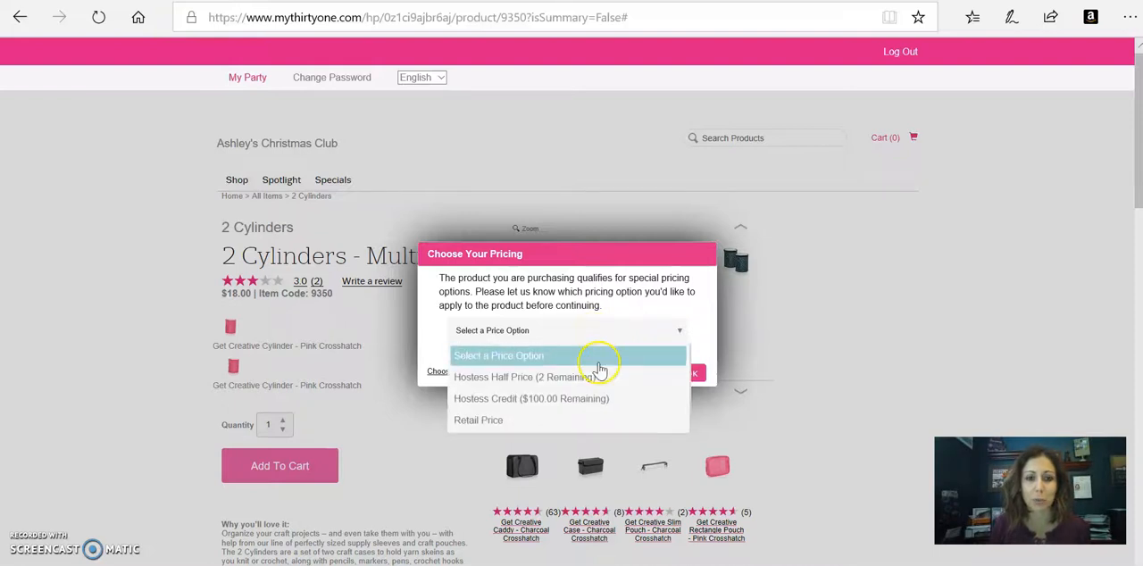
pyautogui.click(532, 399)
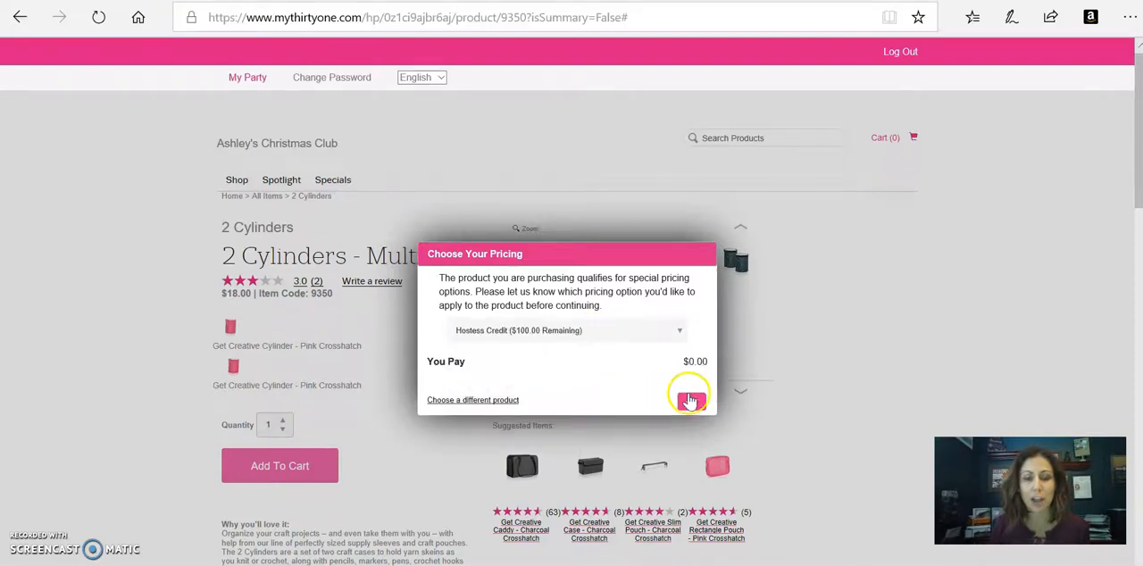
pyautogui.click(689, 398)
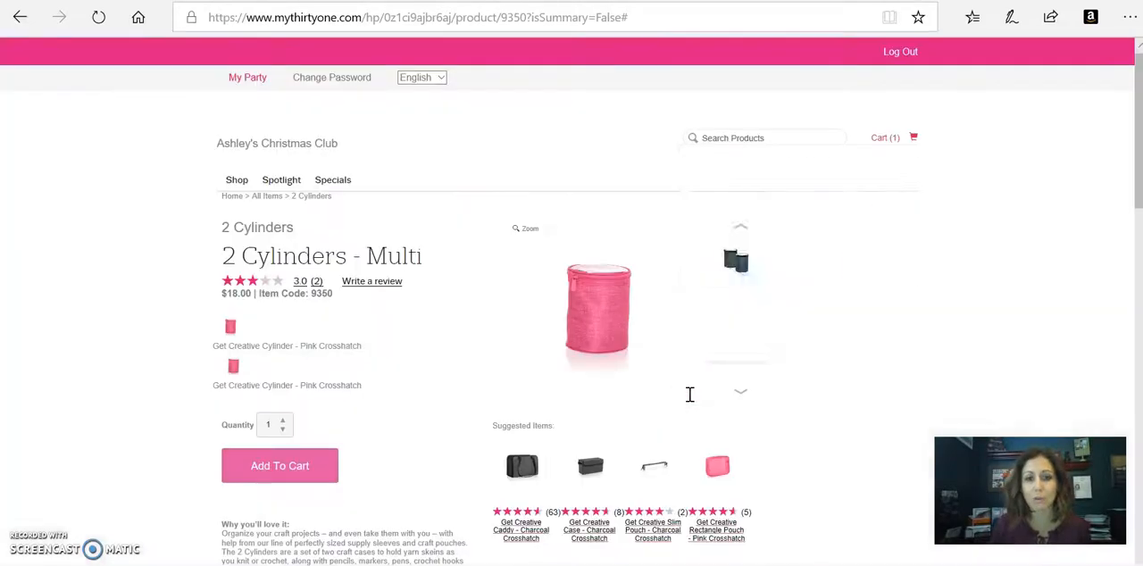
pyautogui.click(279, 464)
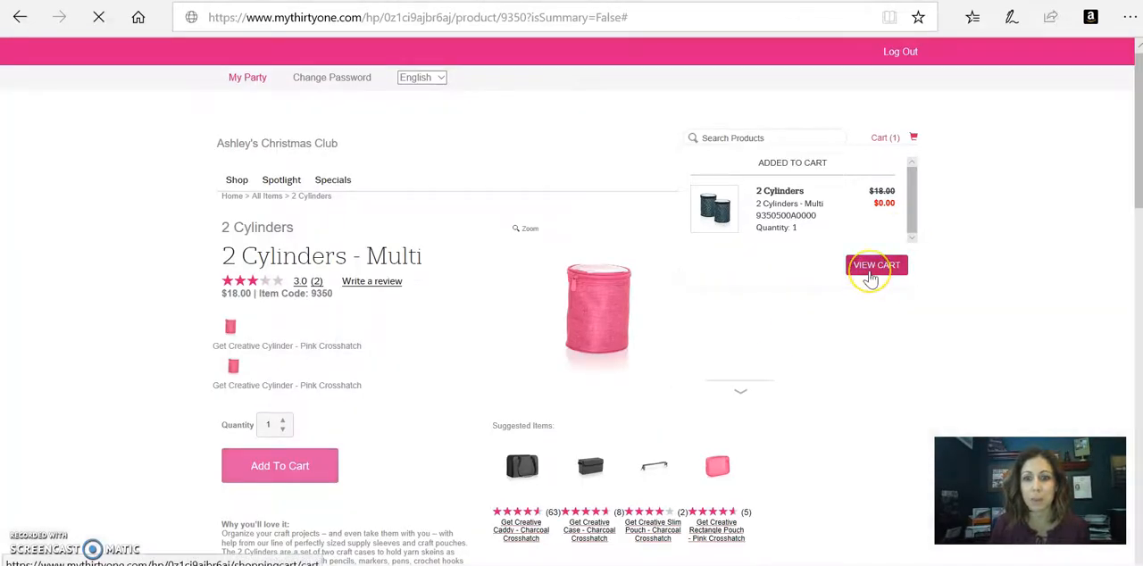
pyautogui.moveTo(875, 264)
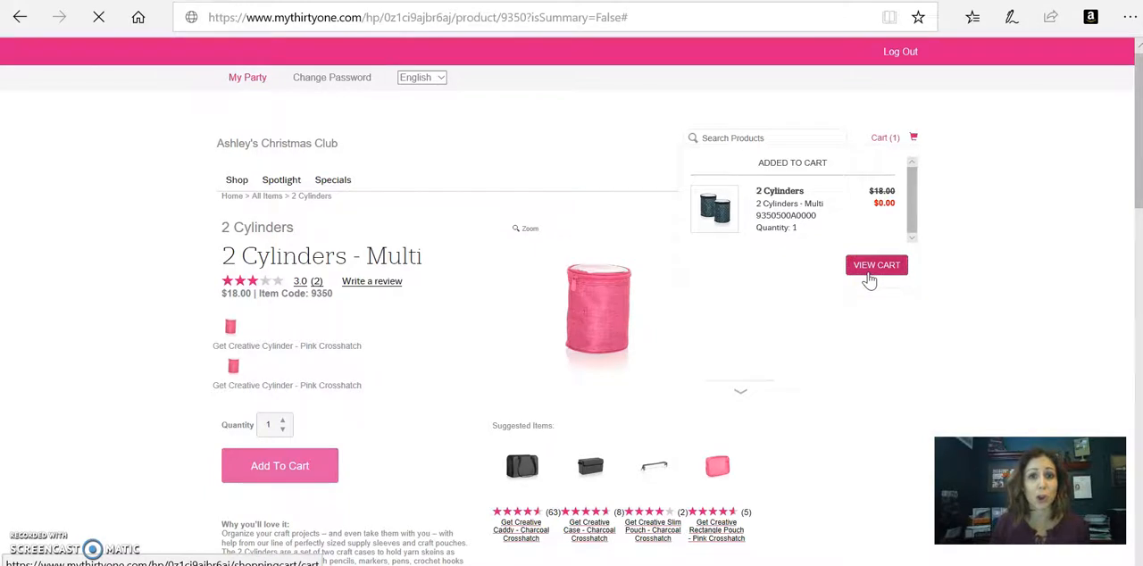
# - Check the cart's free 2 Cylinders with $0.00 subtotal and begin checkout
pyautogui.click(875, 265)
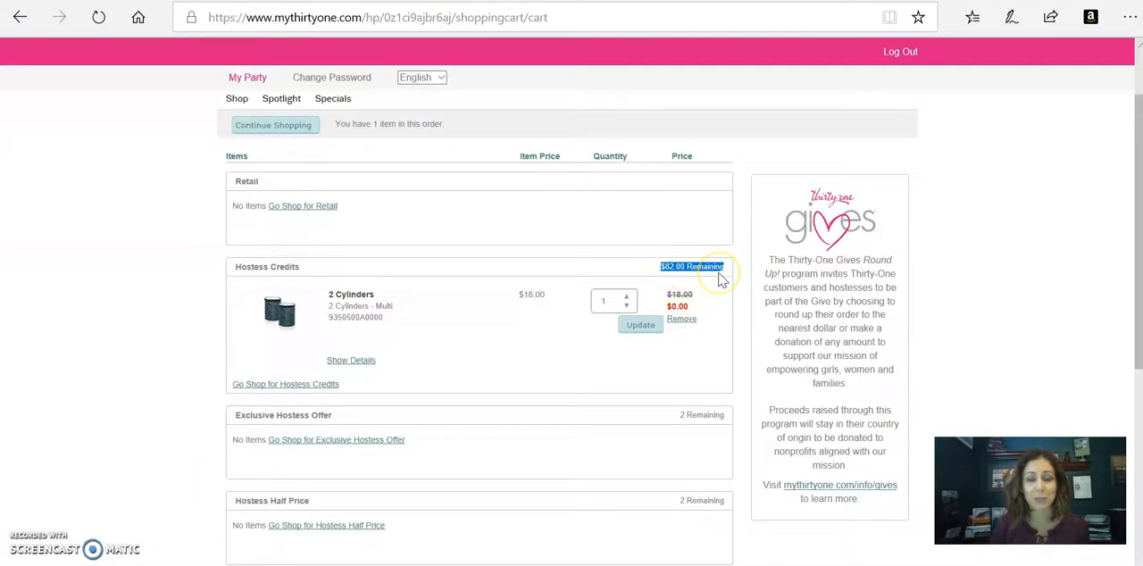
pyautogui.scroll(-3)
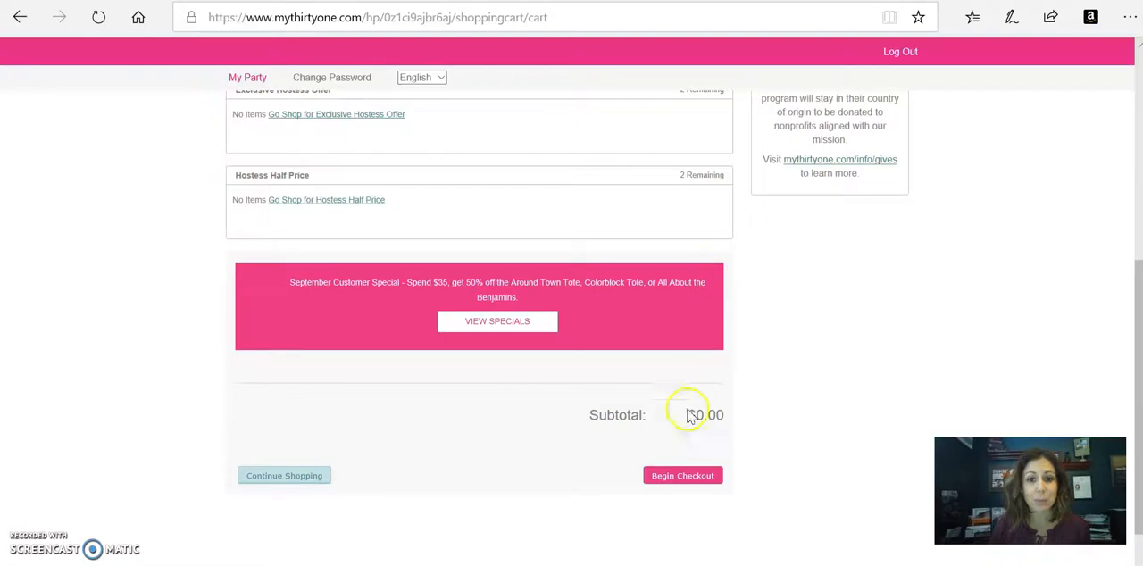
pyautogui.click(682, 475)
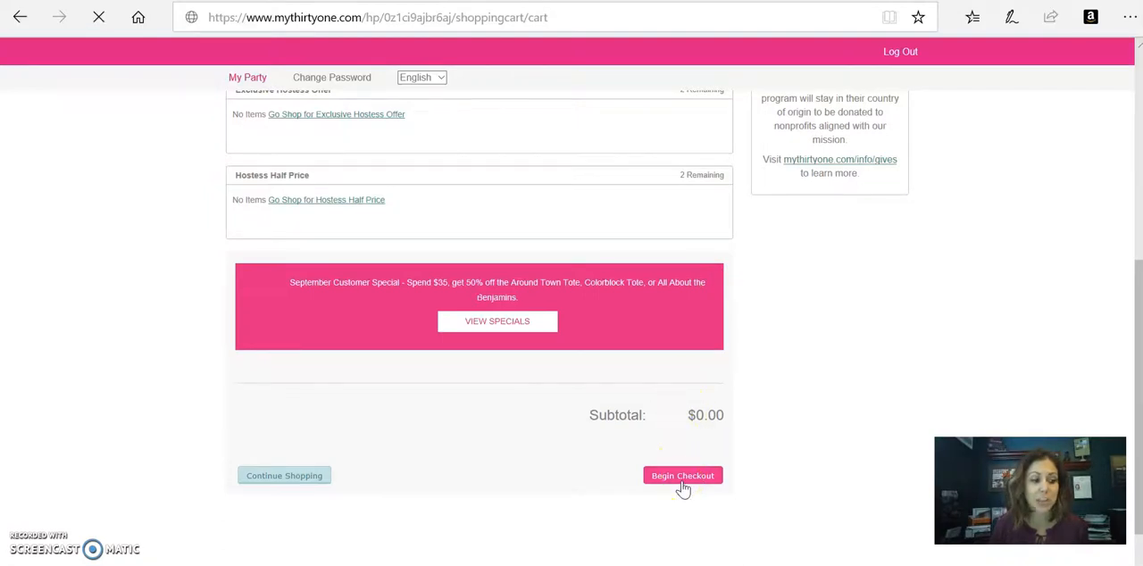
# - Scroll the Customer Checkout to Payment Information showing $16.00 credited and $1.35 total
pyautogui.click(682, 475)
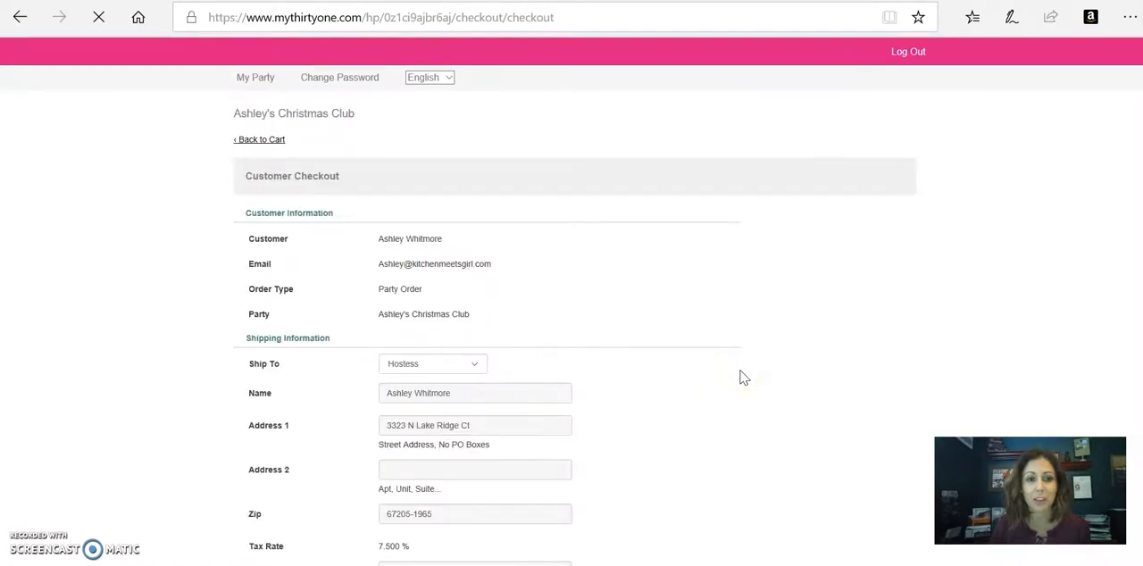
pyautogui.scroll(-3)
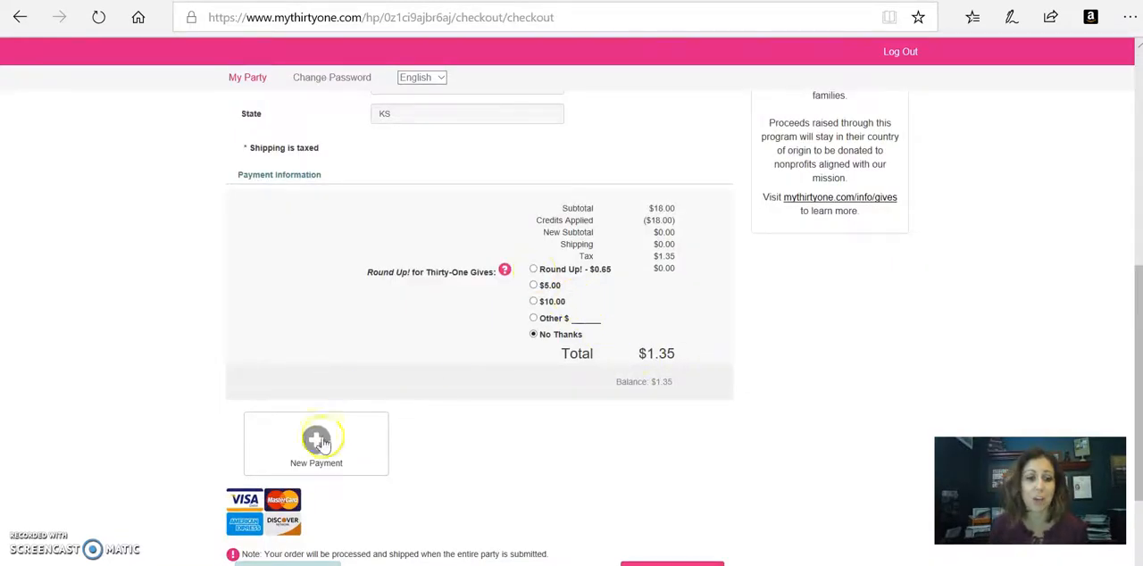
pyautogui.moveTo(682, 384)
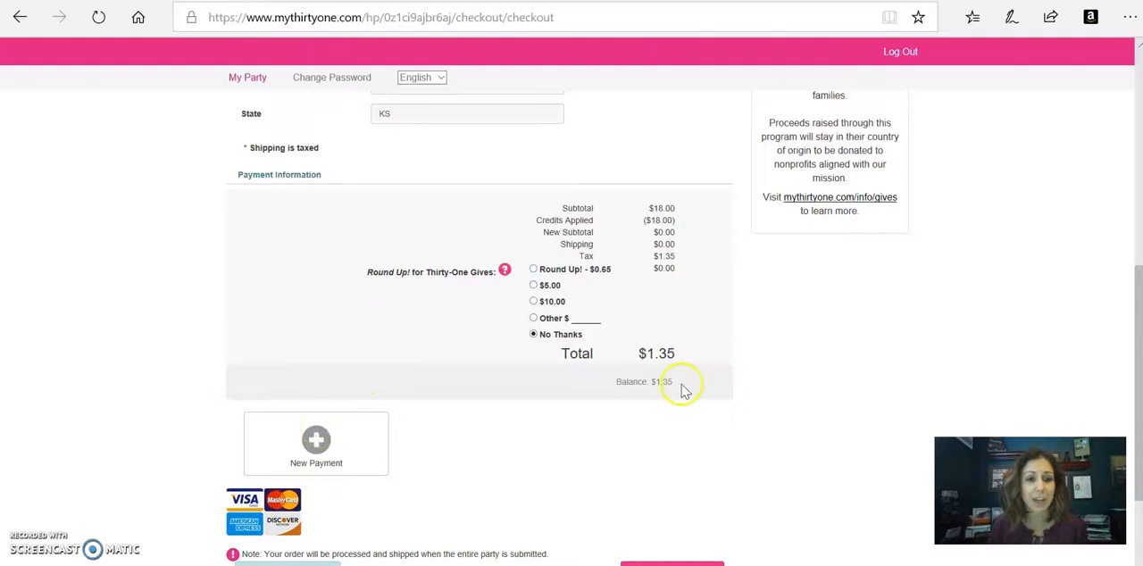
pyautogui.scroll(-3)
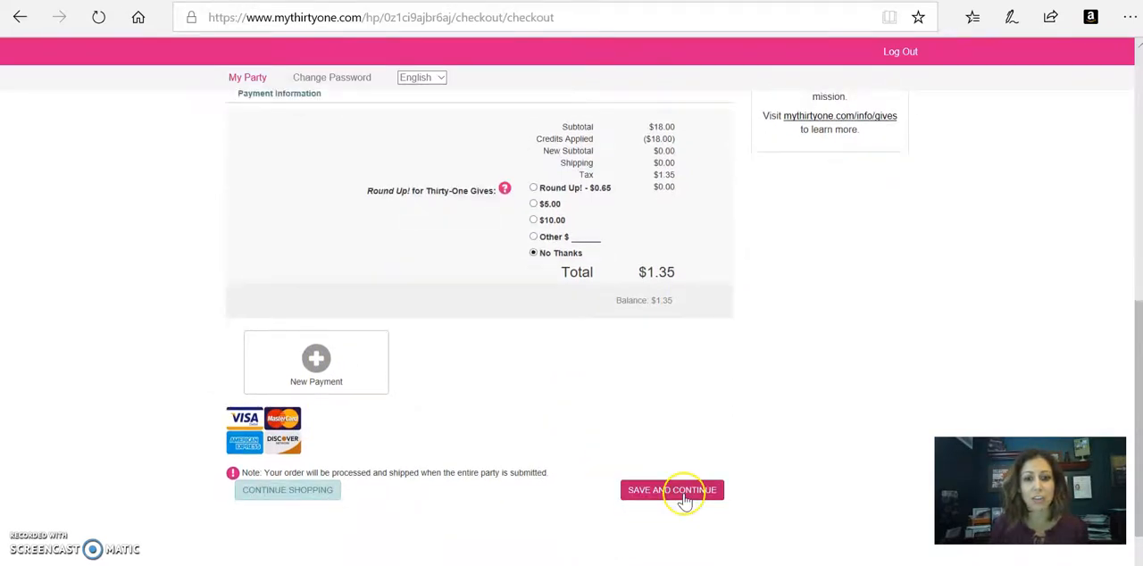